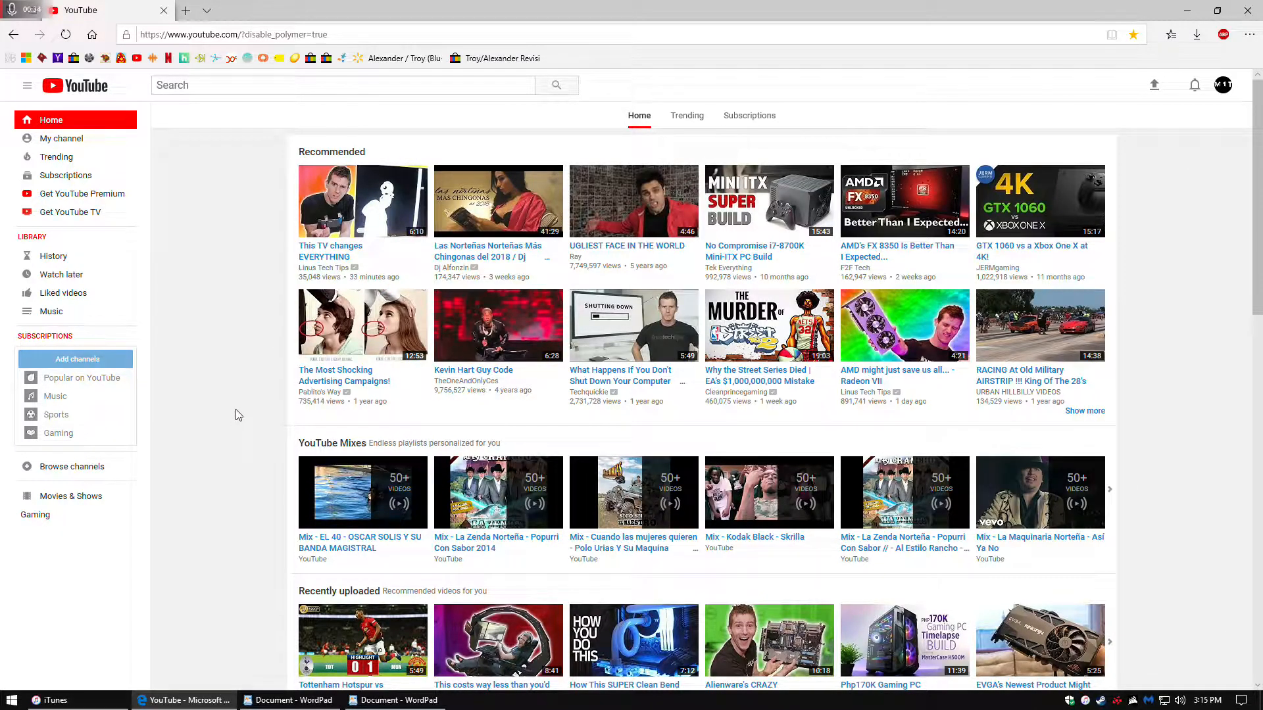
Open Edge Developer Tools beside the YouTube page.
key("F12")
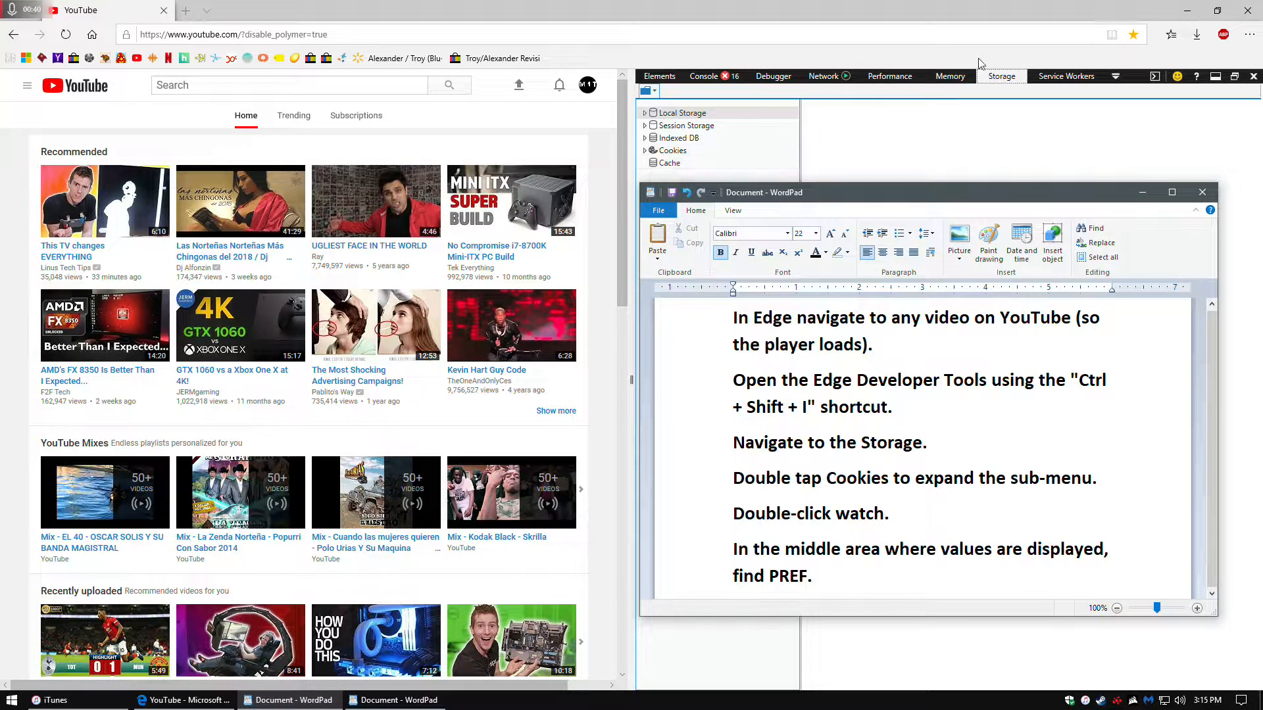
mouse_move(669, 150)
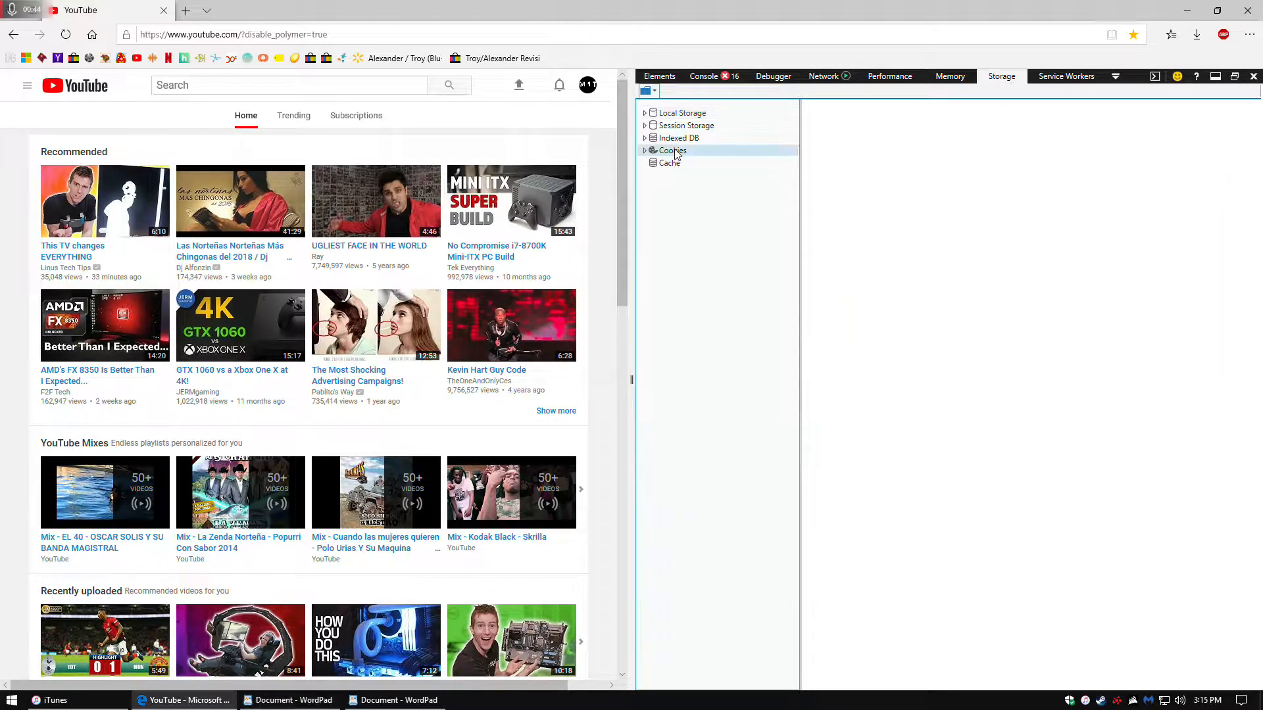
left_click(669, 150)
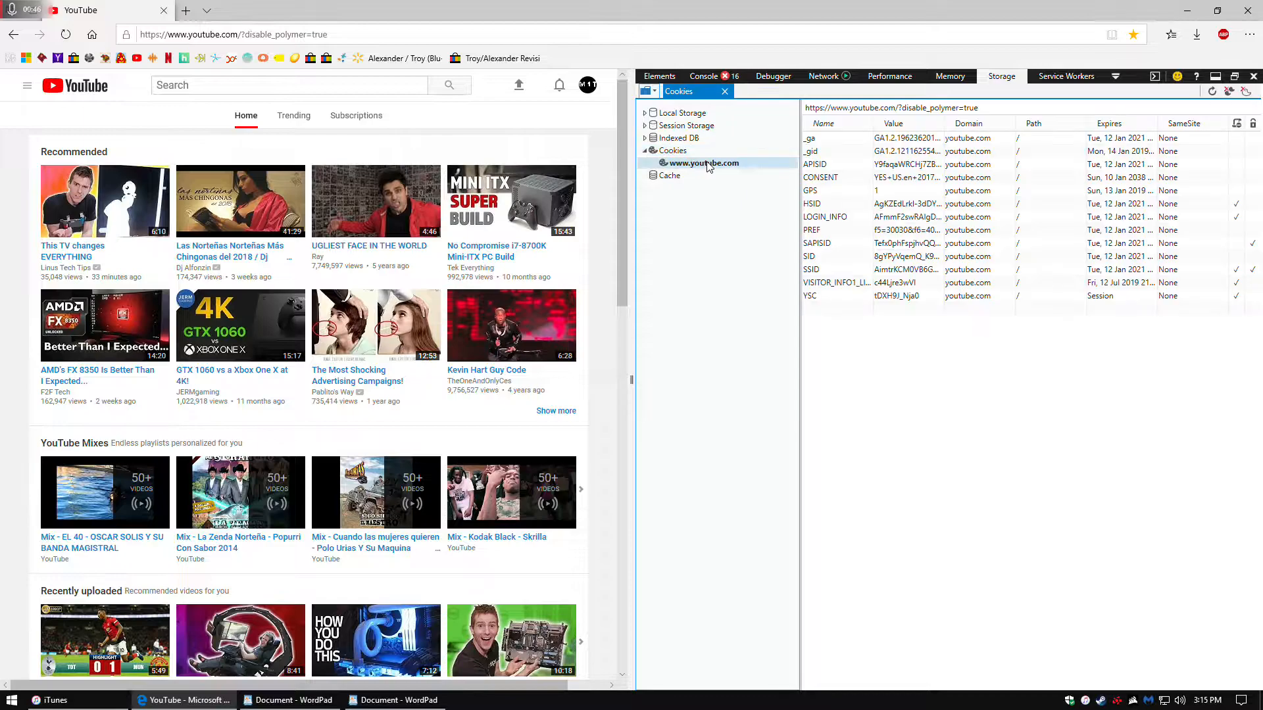
left_click(813, 229)
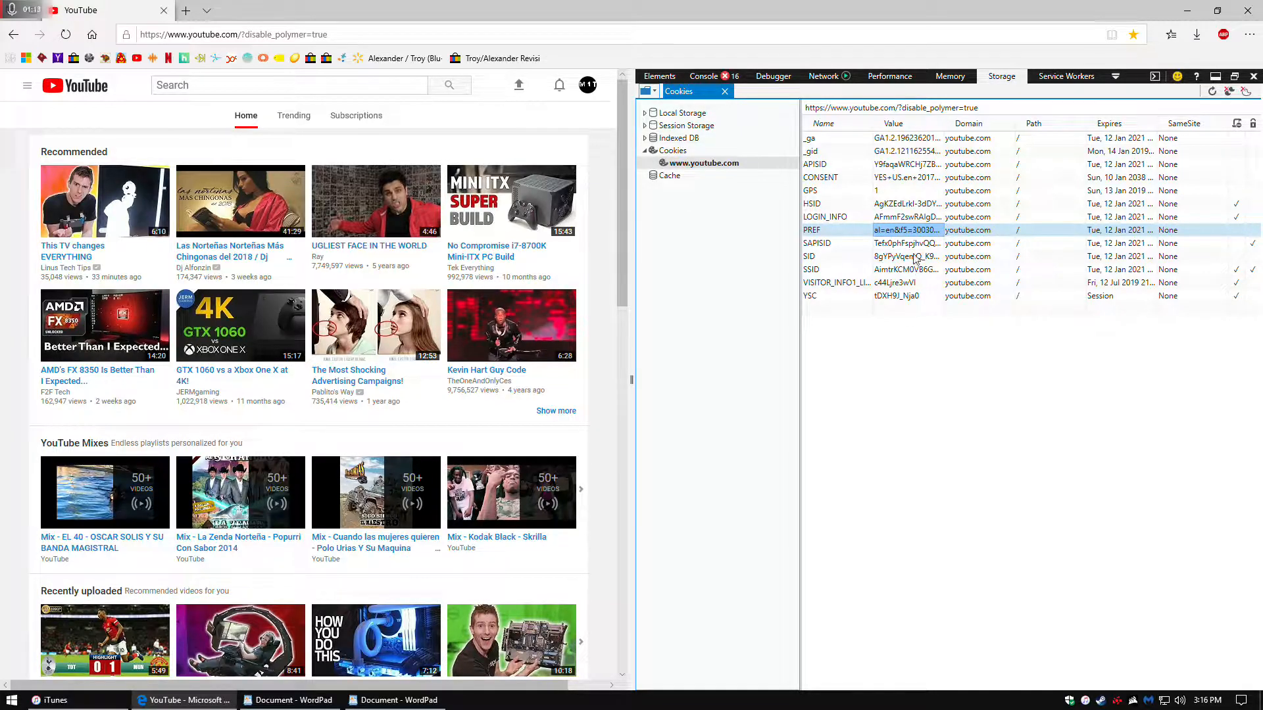
mouse_move(1254, 76)
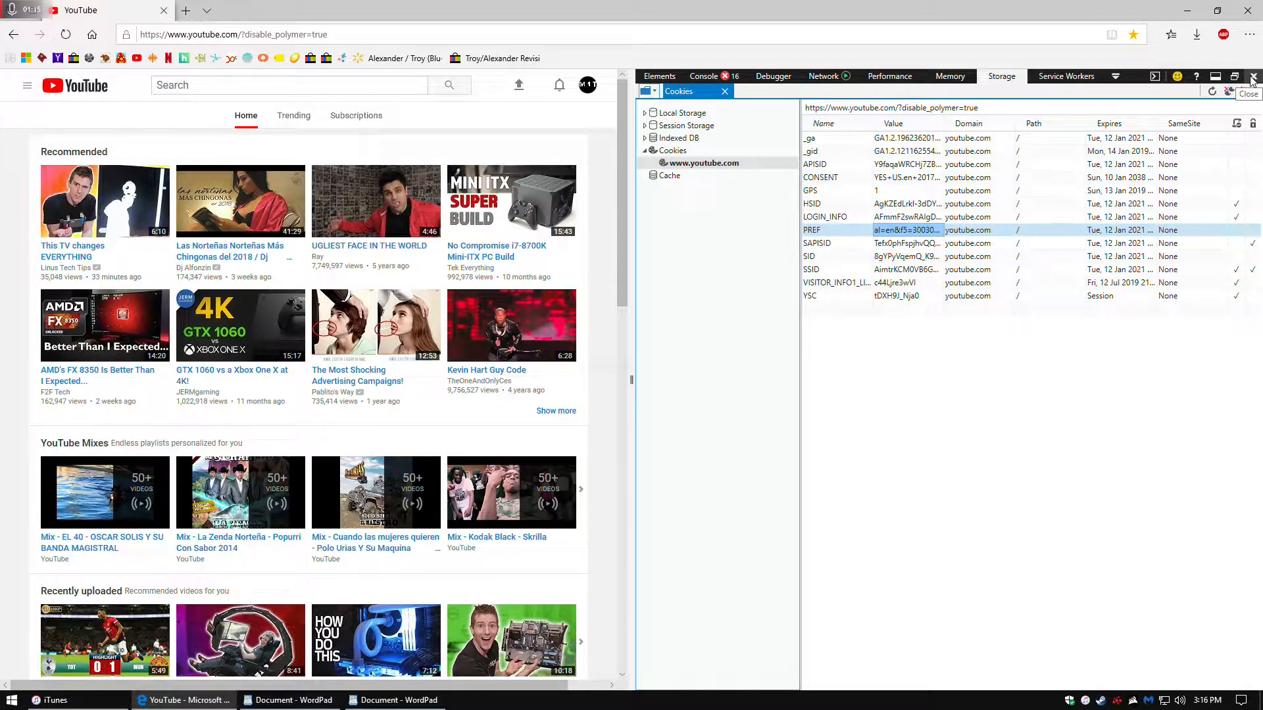
Close Developer Tools so YouTube reloads full-width with the new cookie.
left_click(1254, 76)
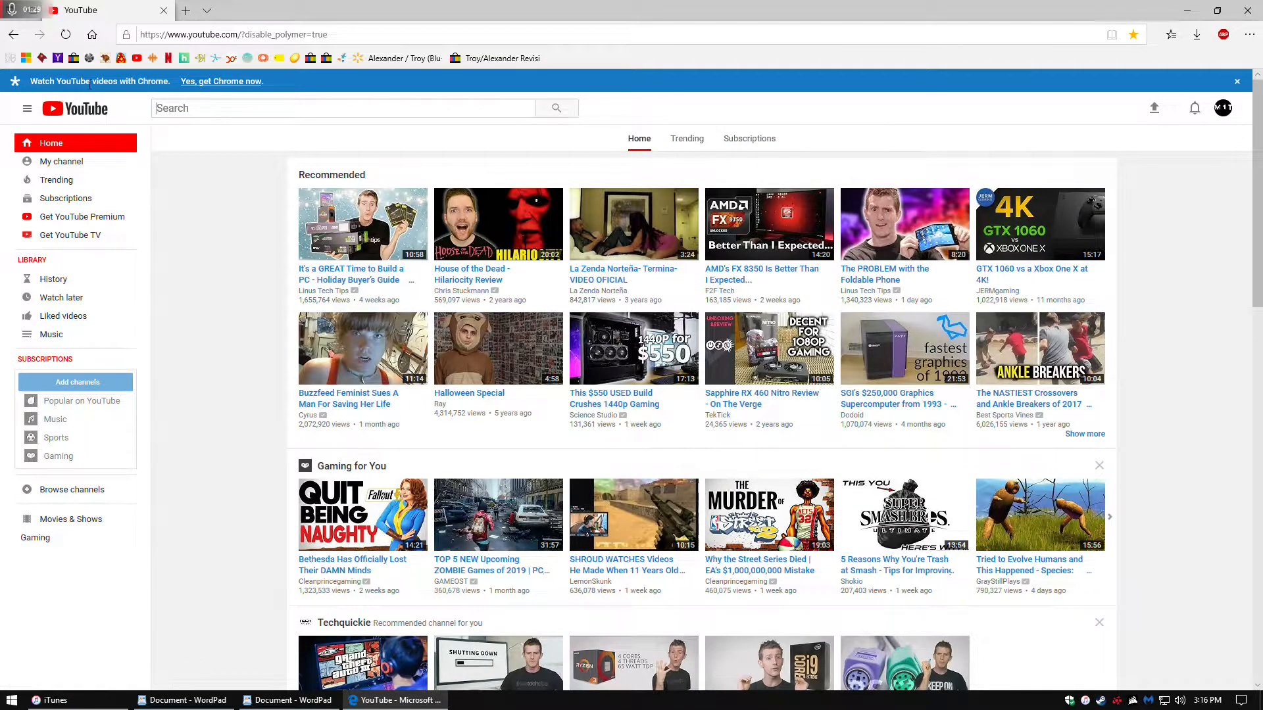
Dismiss the Chrome banner and open Ray's Halloween Special video.
left_click(342, 107)
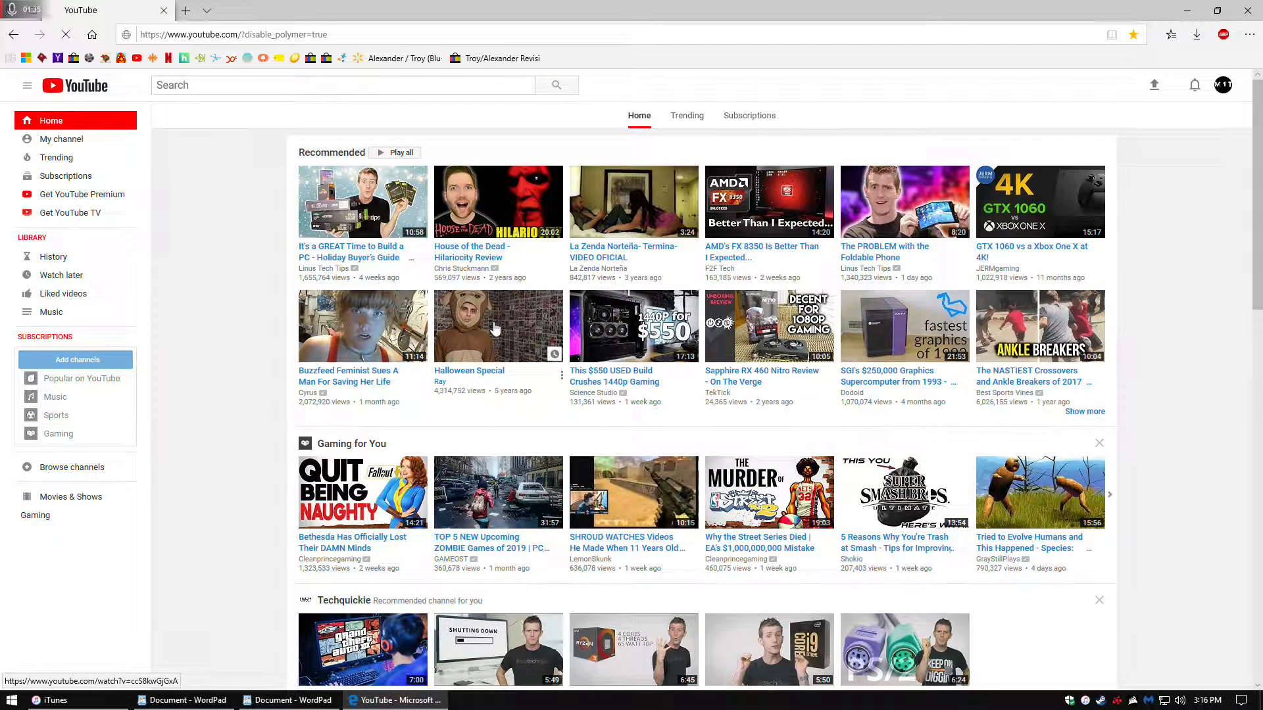
left_click(497, 325)
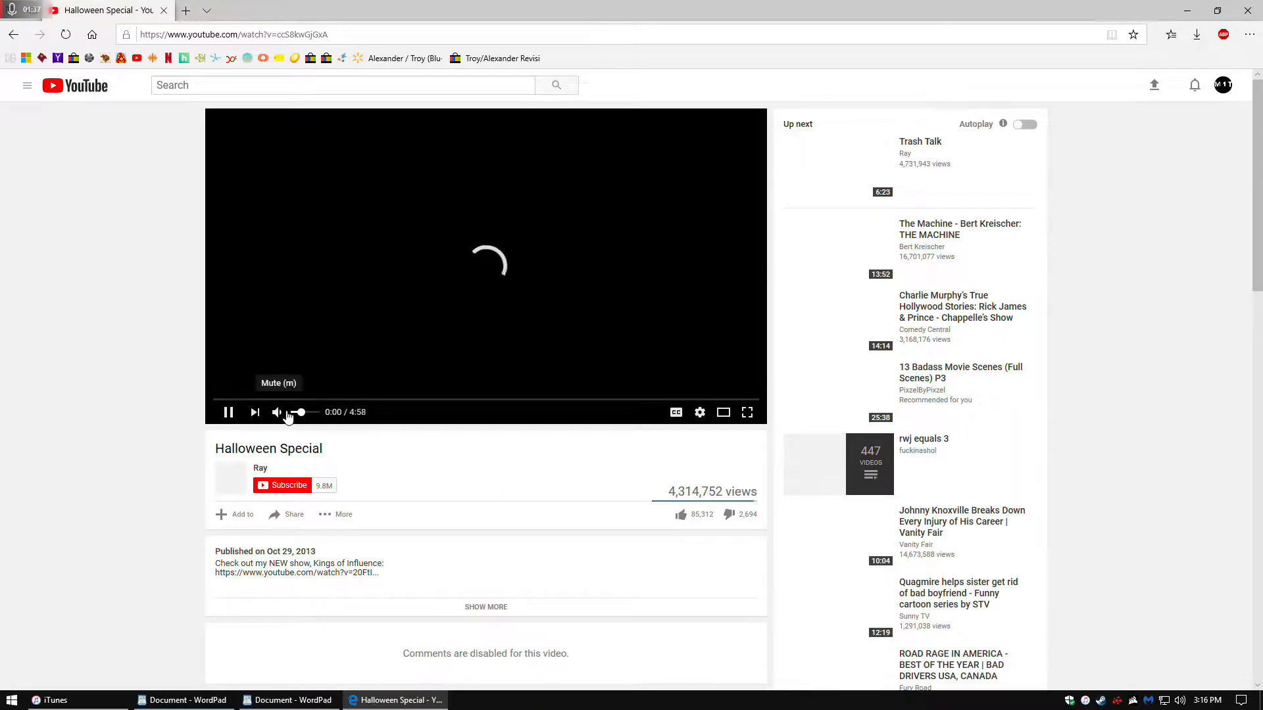
Mute the Halloween Special video and watch it full screen.
left_click(278, 412)
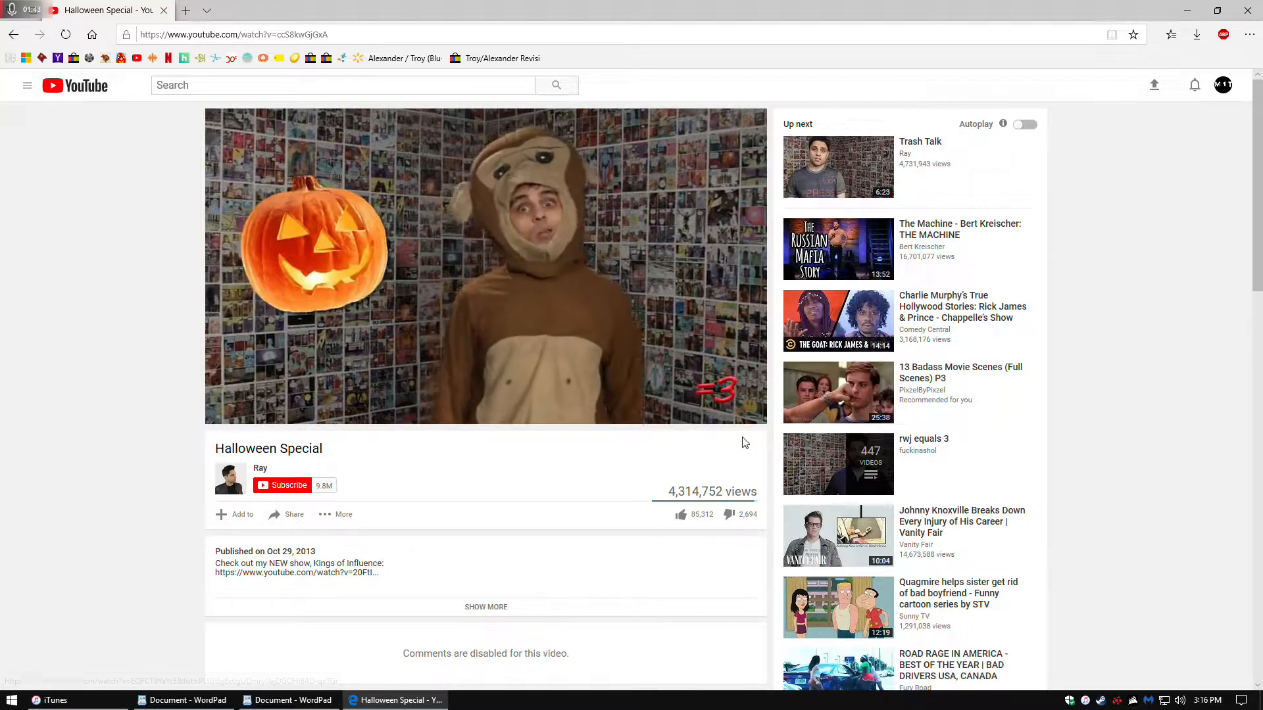
left_click(242, 515)
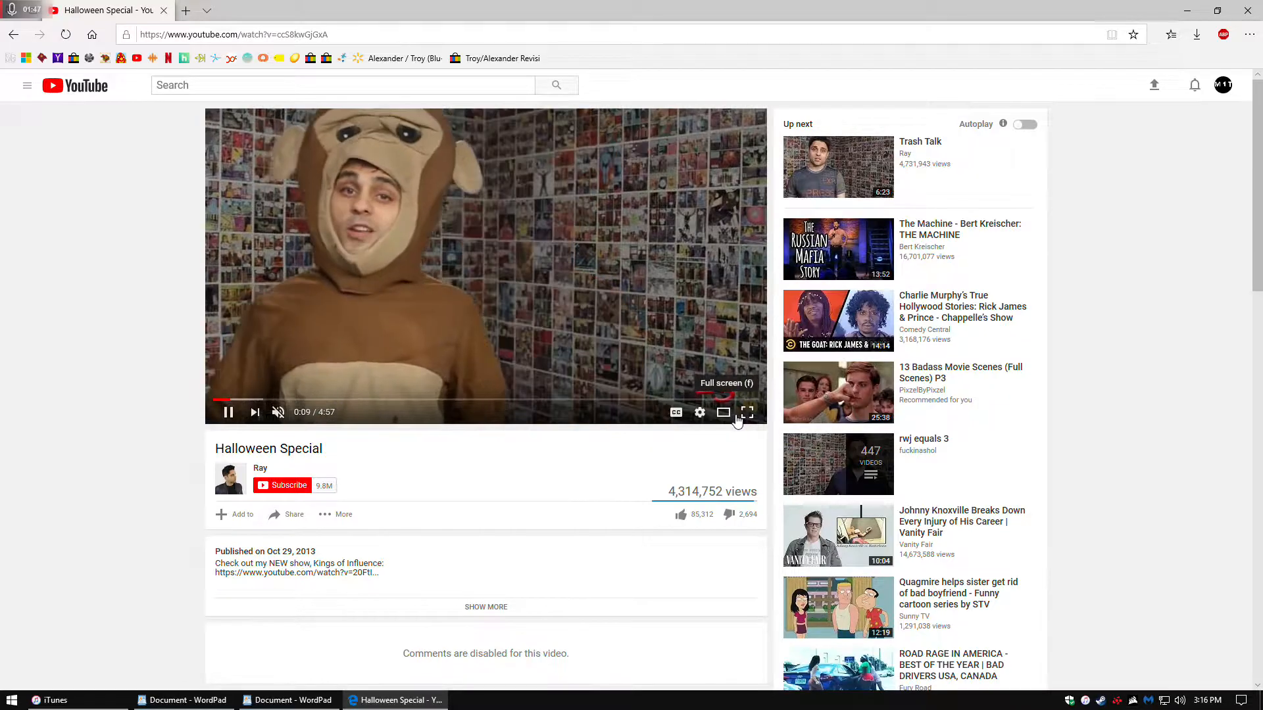
left_click(745, 411)
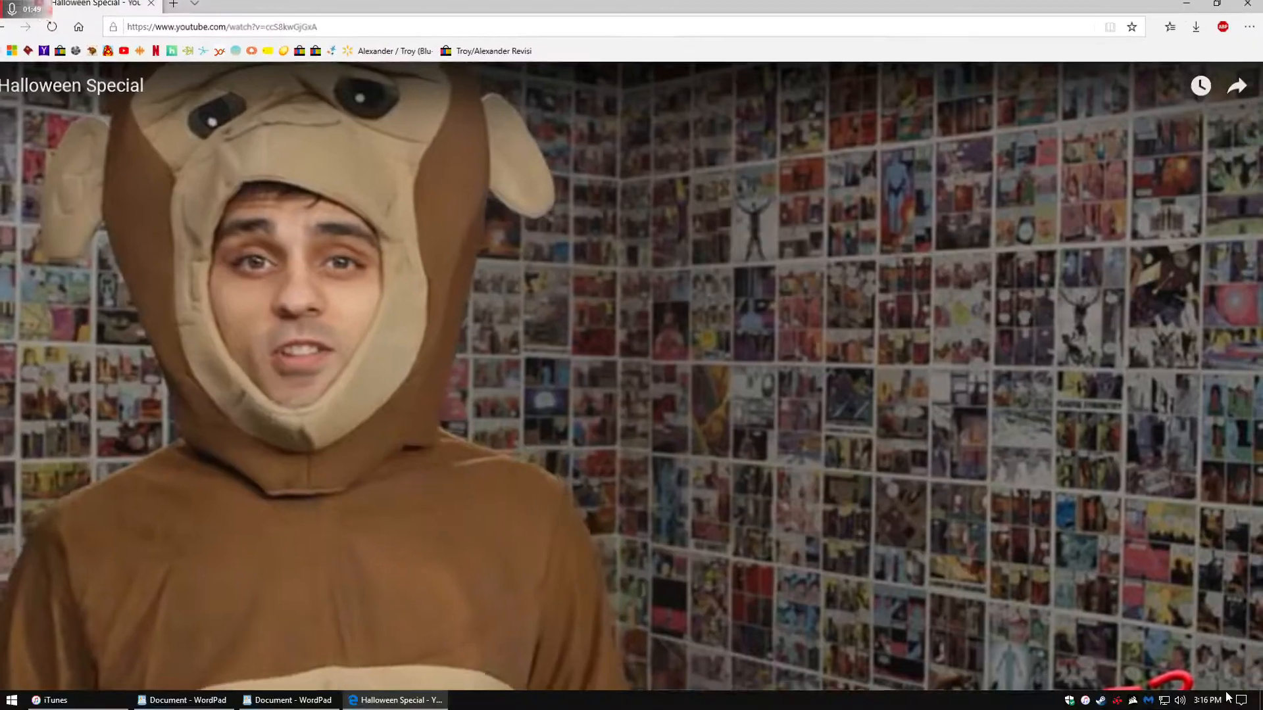